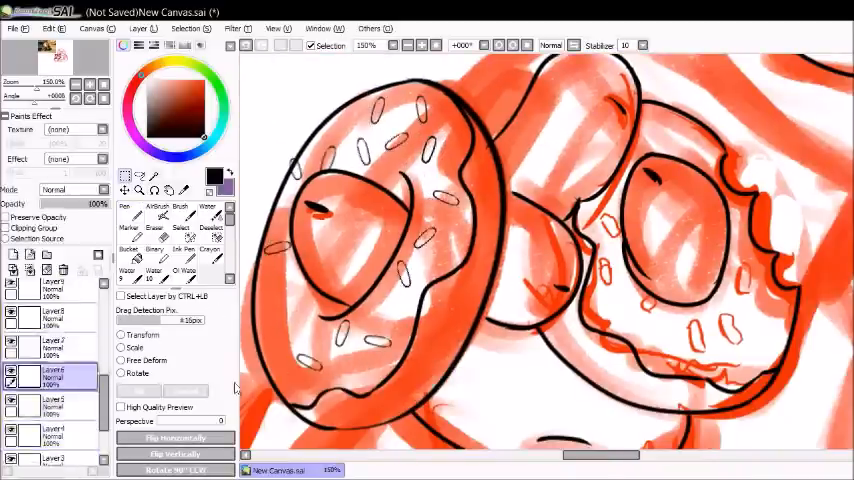
Ink the donuts in black, merge the lineart into Layer 3, and zoom to the badge
click(122, 334)
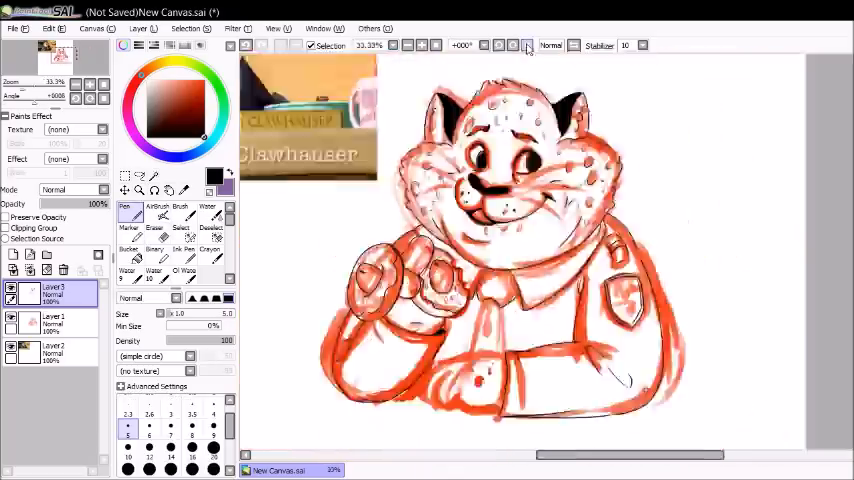
click(526, 47)
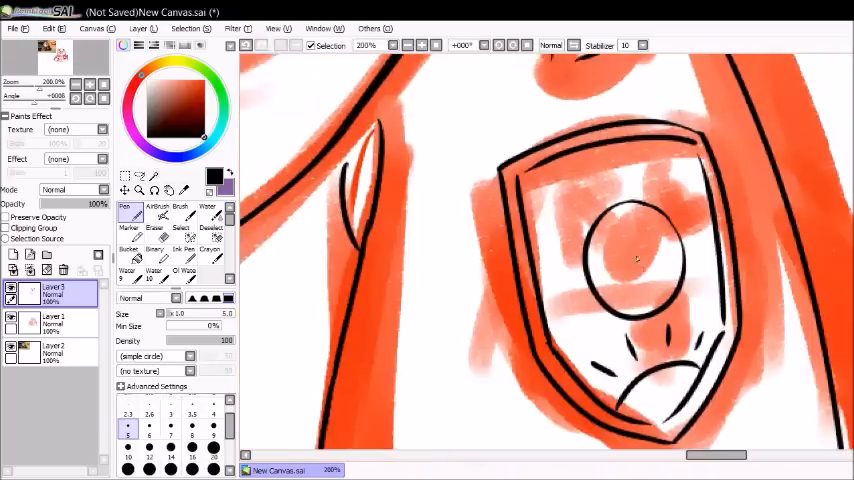